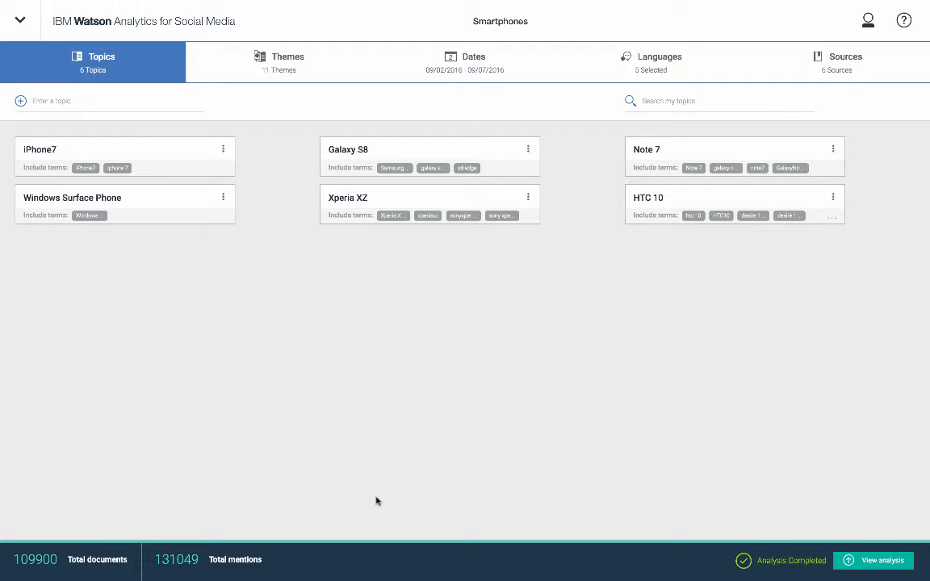
mouse_move(343, 489)
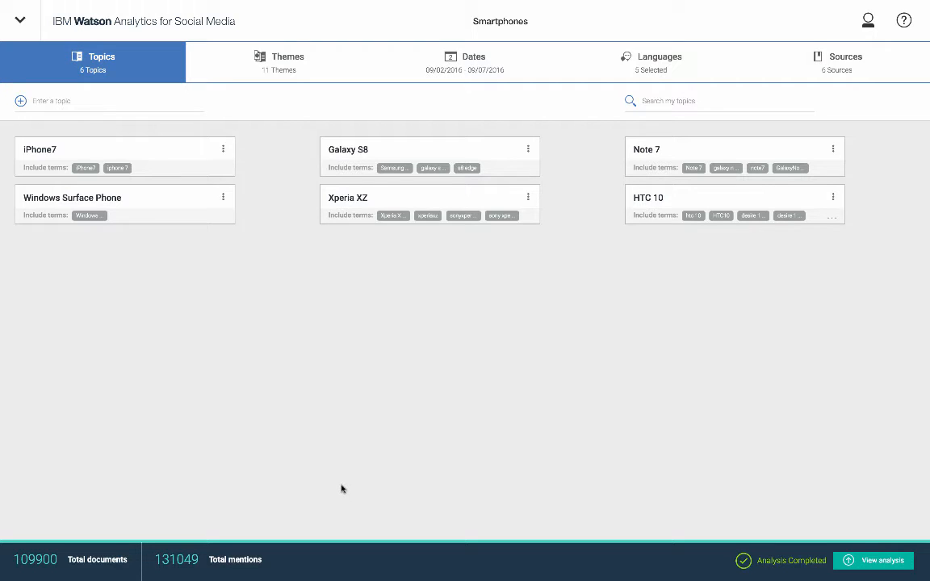
mouse_move(353, 451)
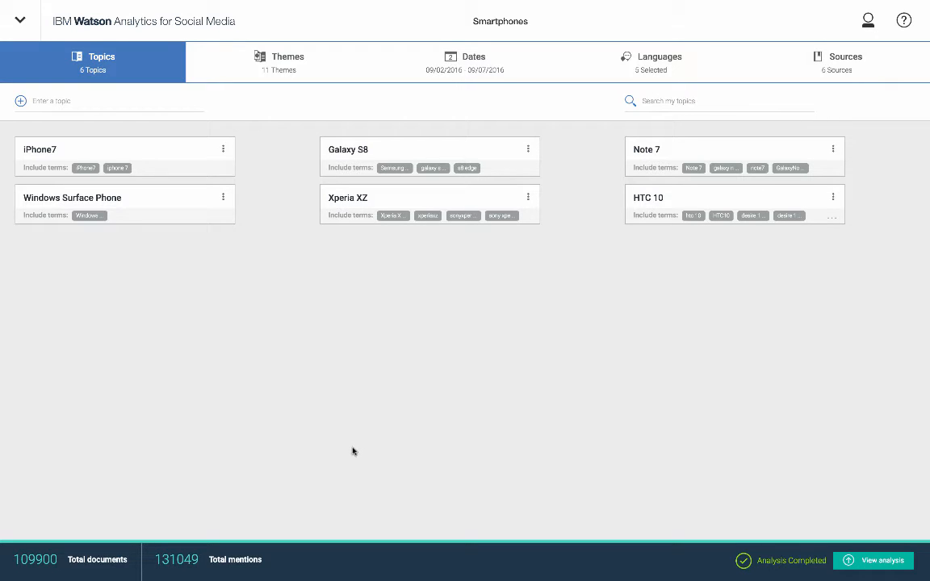
mouse_move(310, 524)
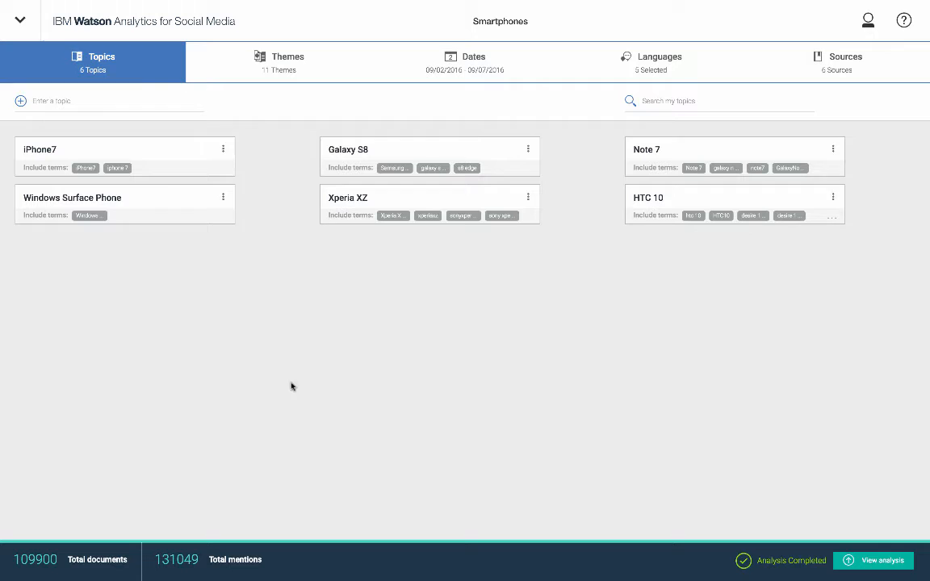
mouse_move(237, 289)
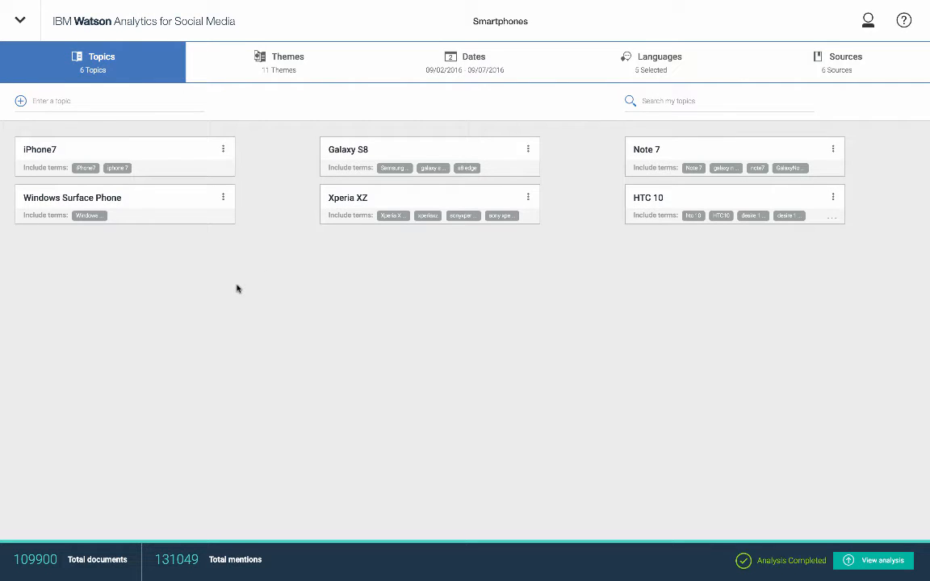
mouse_move(244, 305)
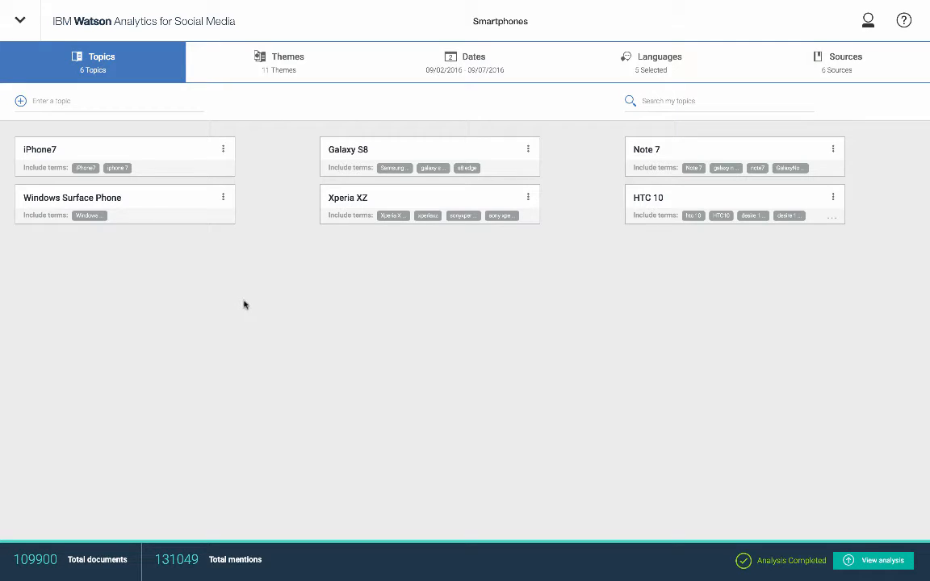
mouse_move(261, 332)
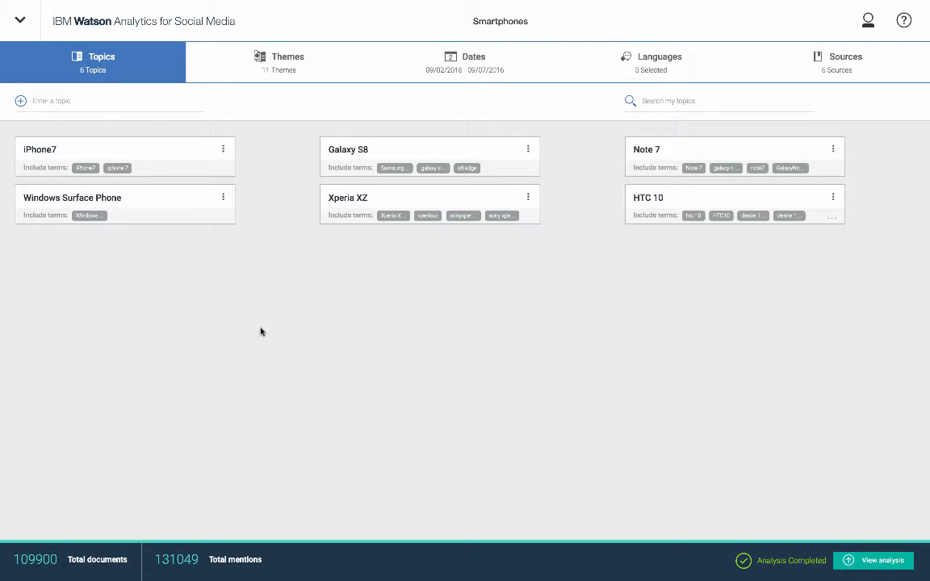
mouse_move(272, 342)
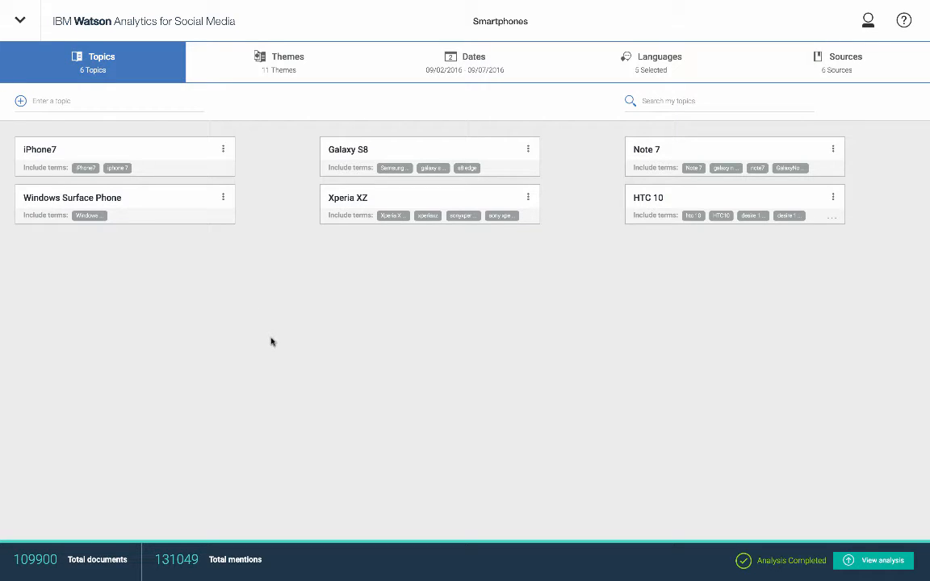
mouse_move(281, 385)
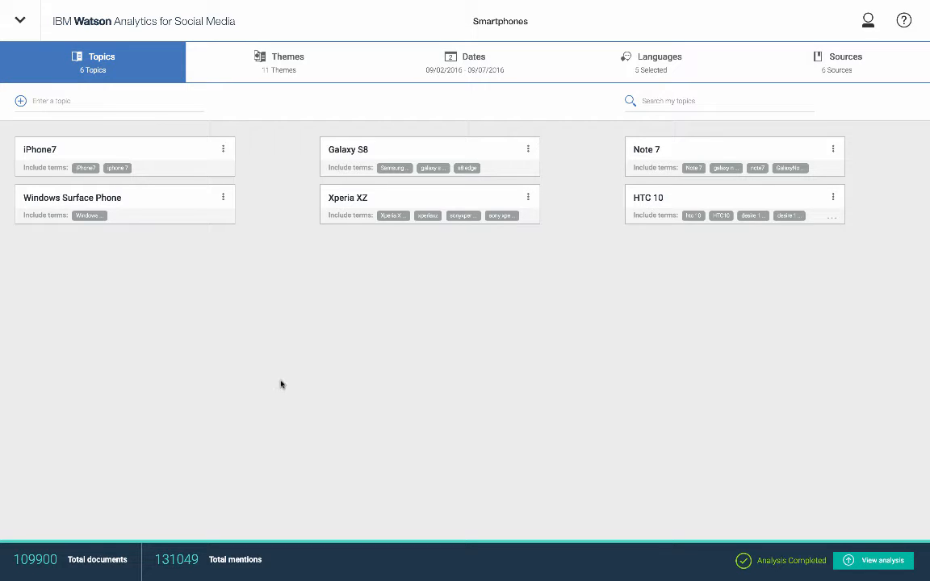
mouse_move(384, 381)
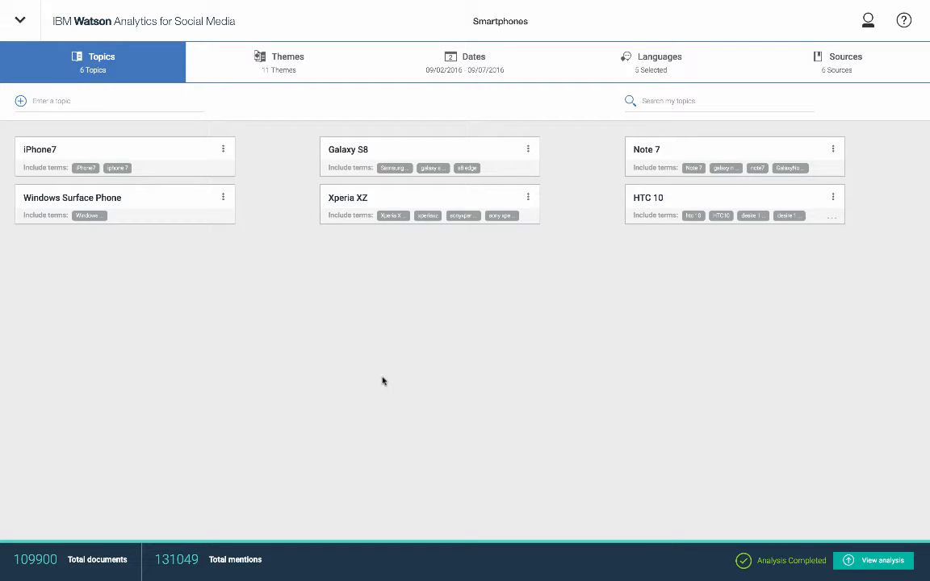
mouse_move(549, 310)
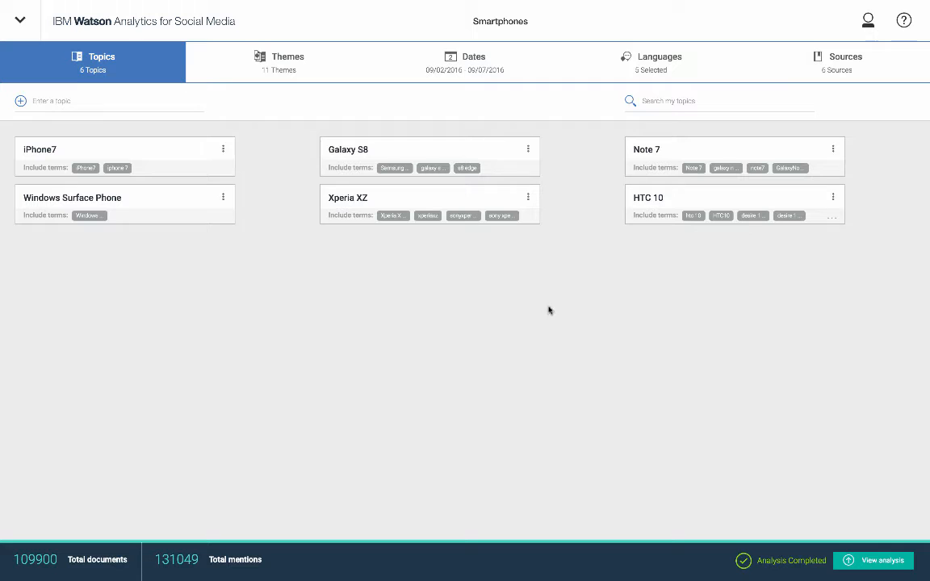
mouse_move(724, 402)
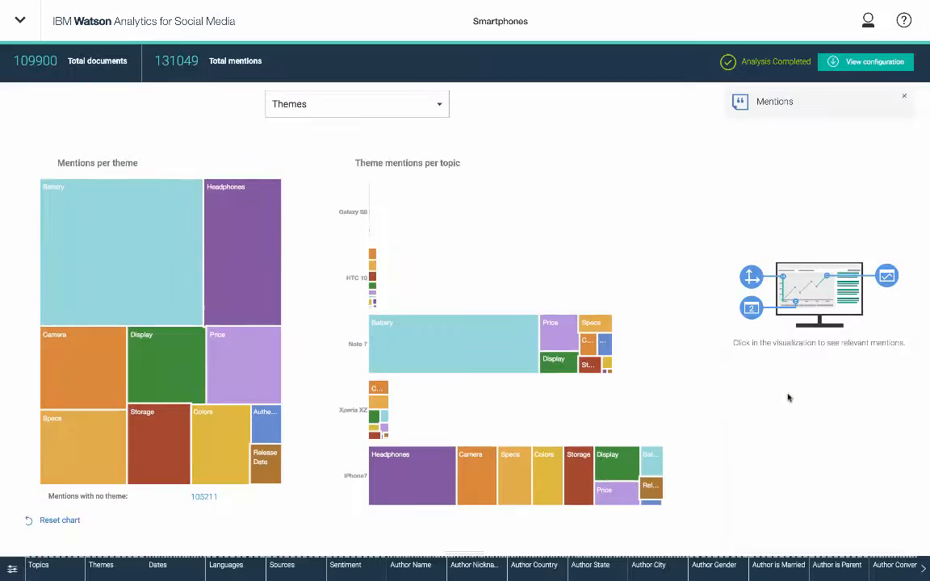
mouse_move(756, 401)
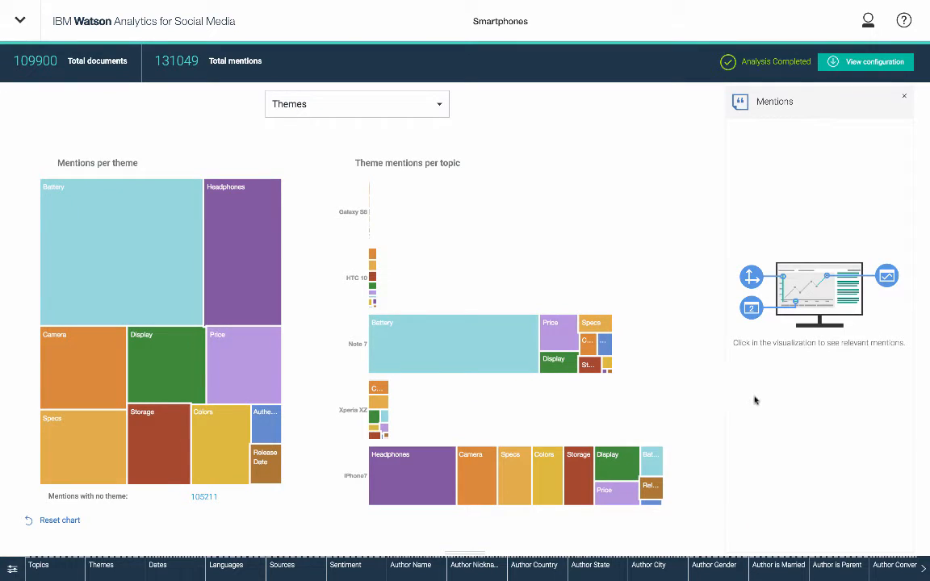
mouse_move(688, 291)
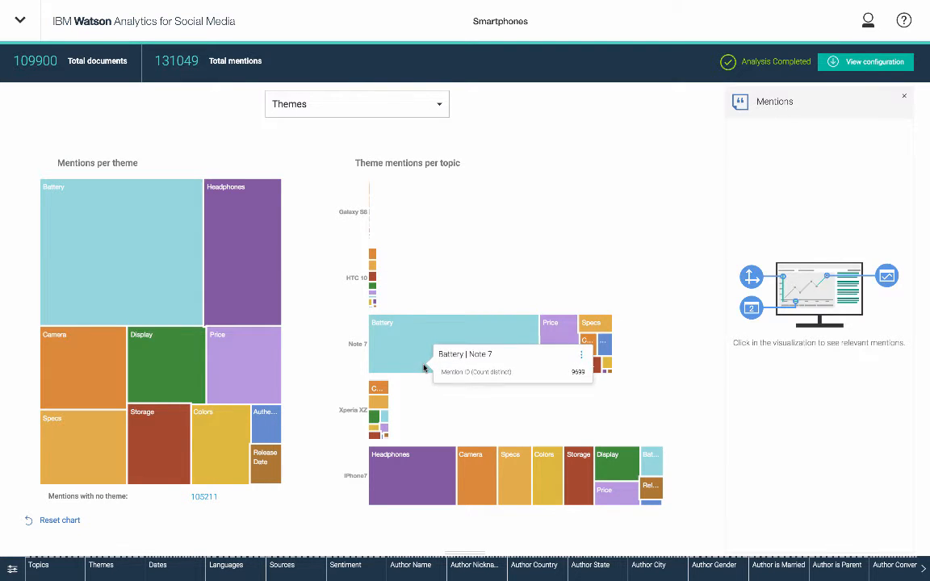
mouse_move(429, 377)
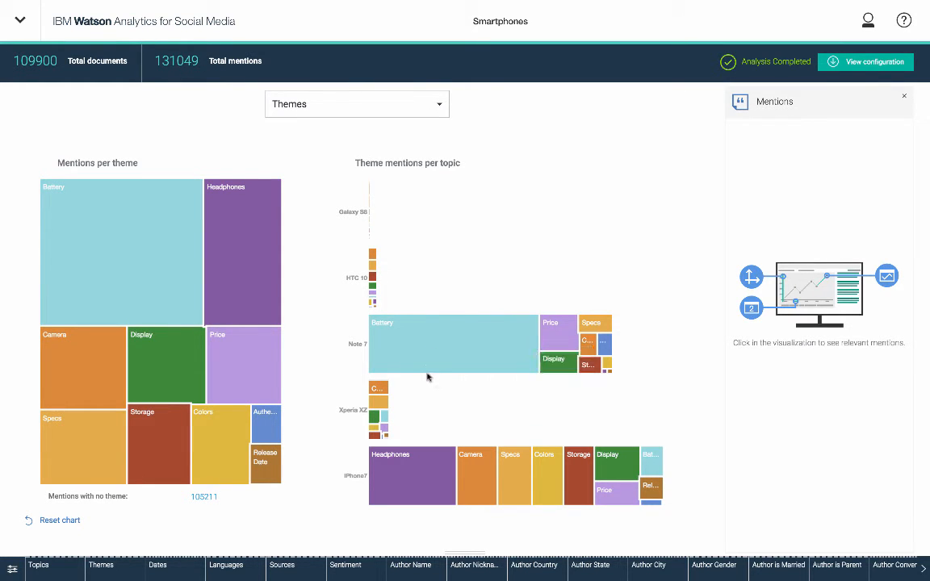
mouse_move(426, 378)
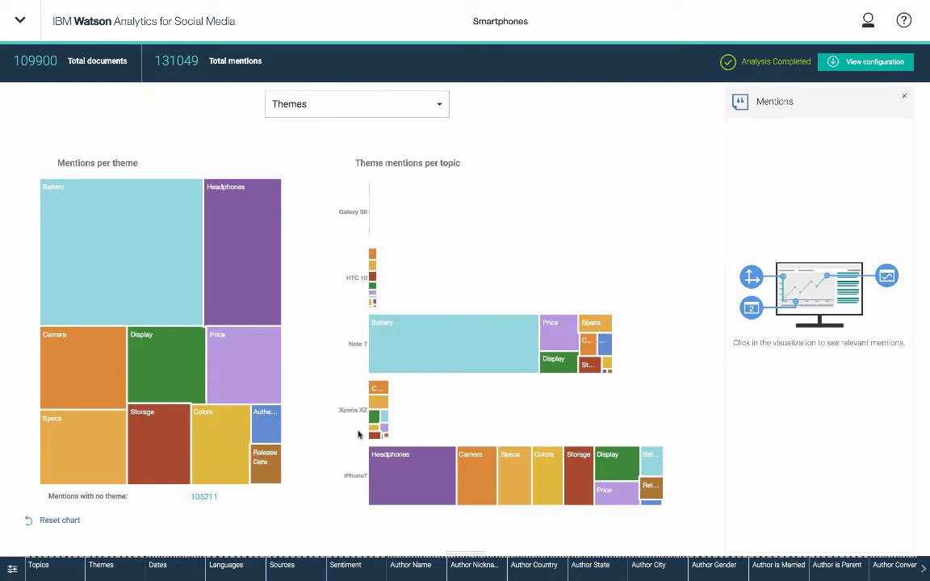
mouse_move(355, 301)
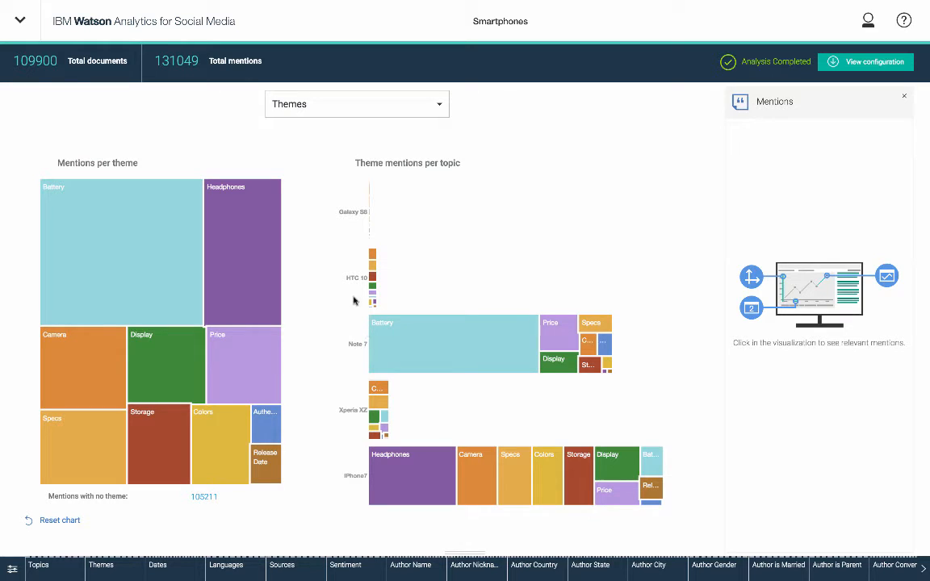
mouse_move(357, 227)
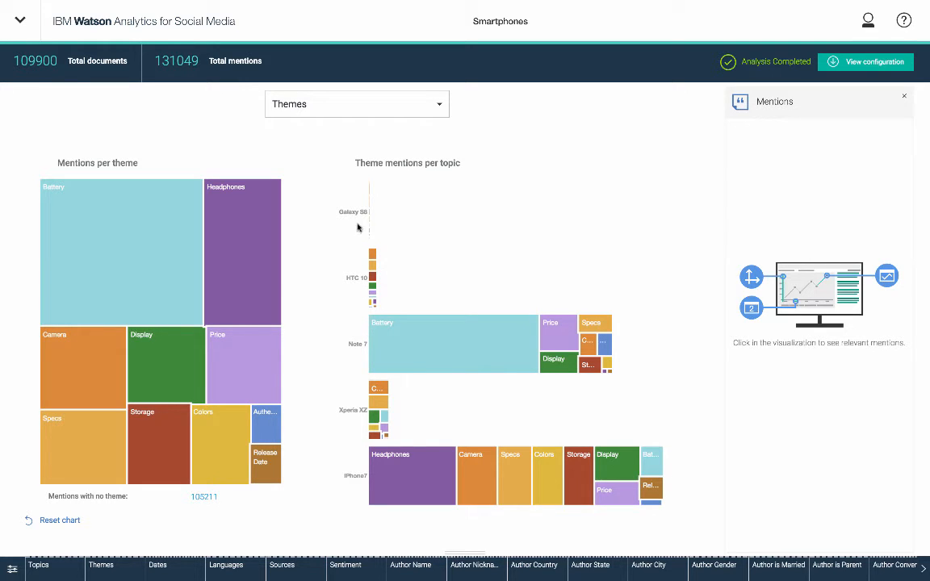
mouse_move(365, 234)
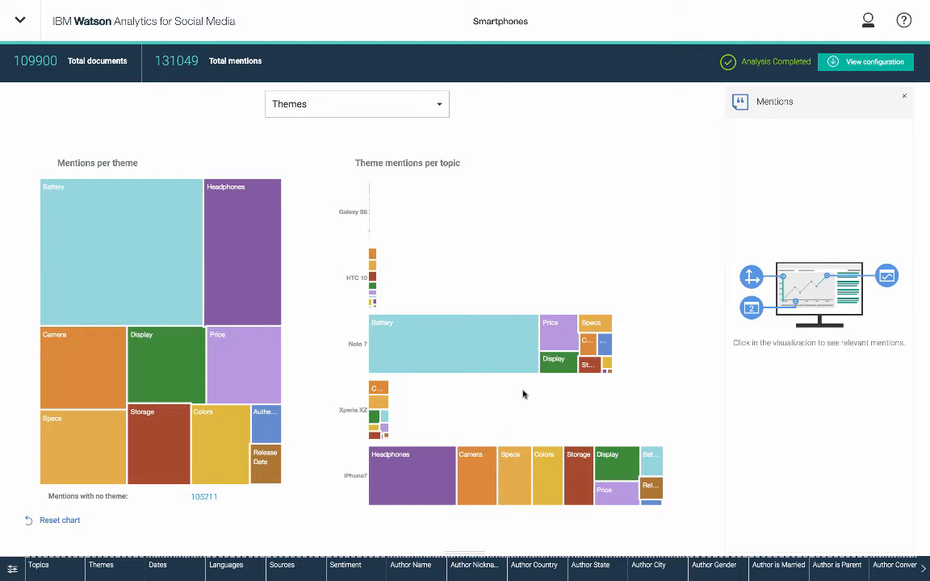
mouse_move(599, 485)
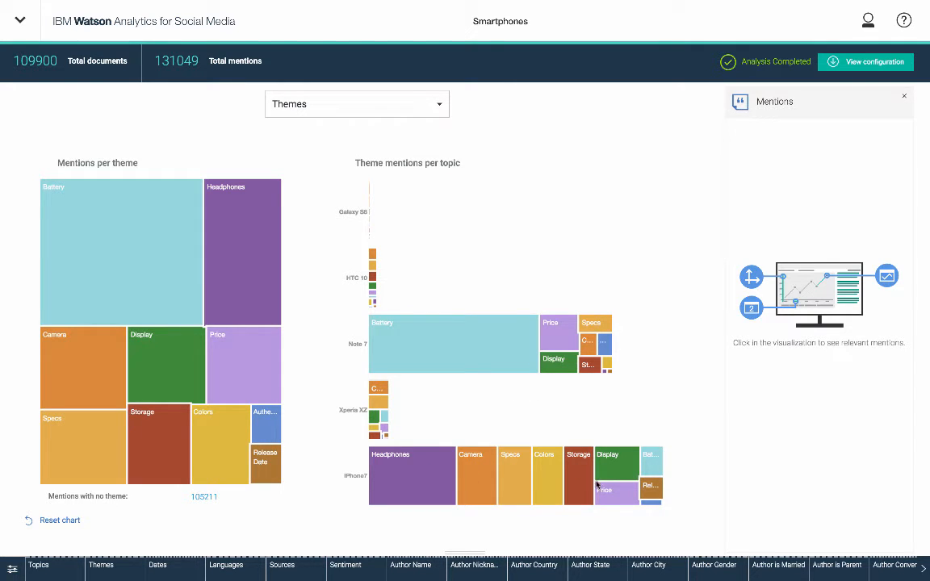
mouse_move(331, 428)
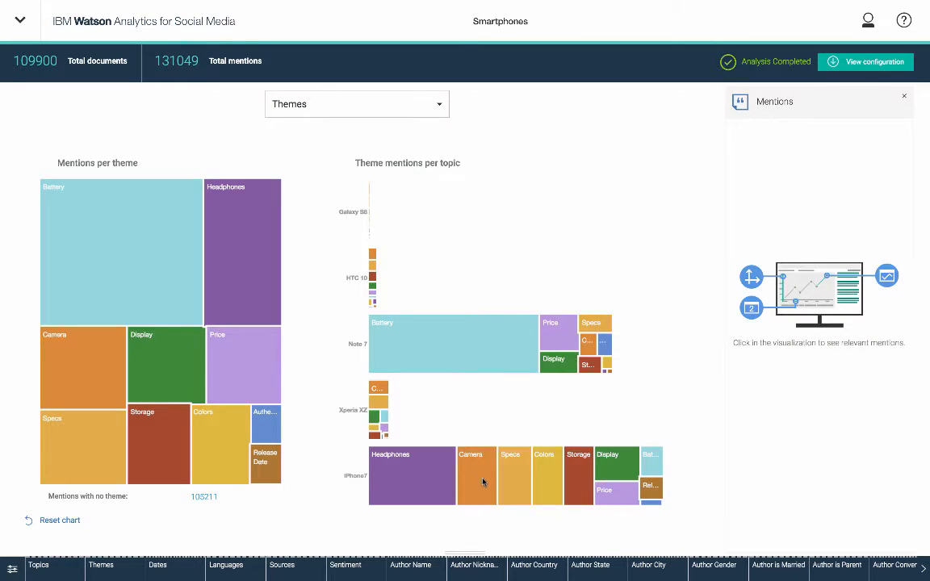
mouse_move(361, 489)
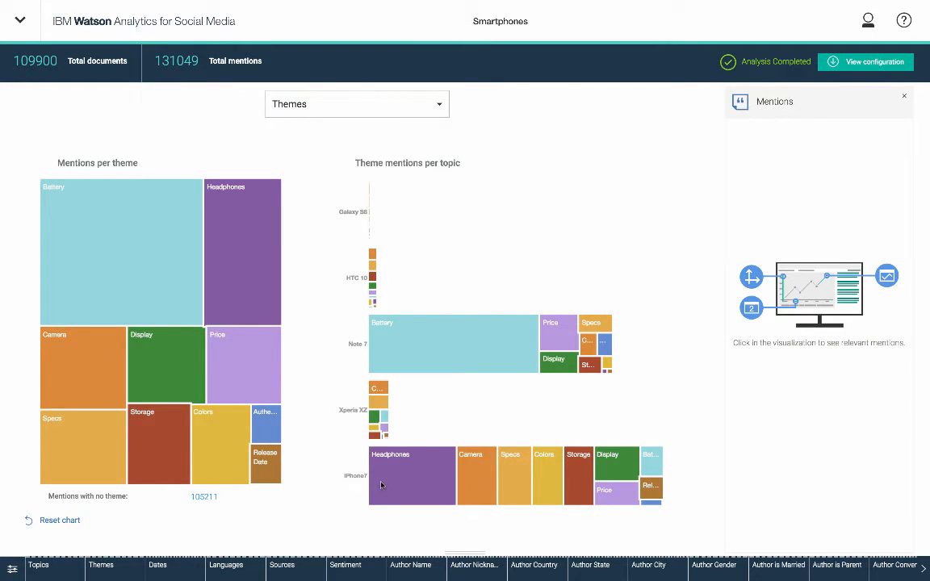
mouse_move(361, 481)
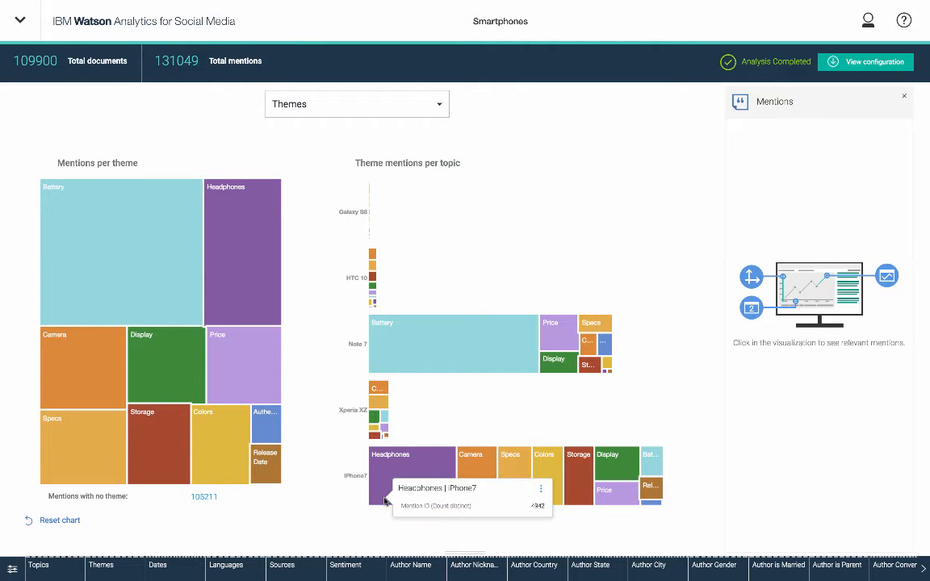
mouse_move(365, 266)
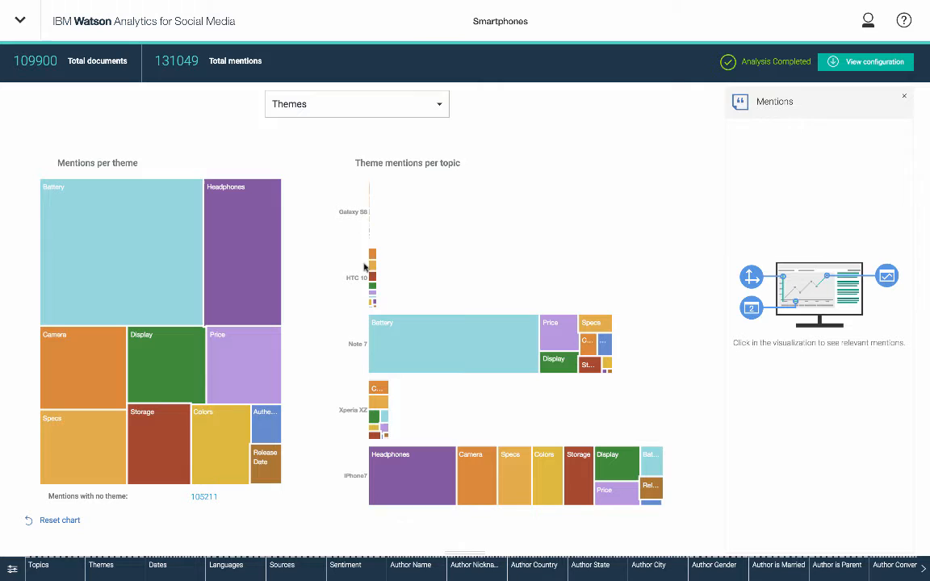
mouse_move(360, 500)
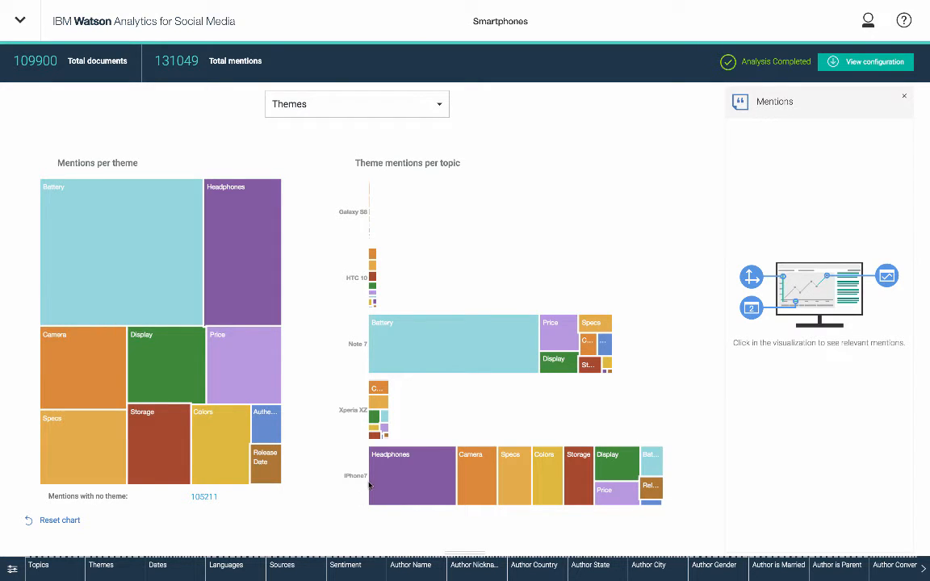
mouse_move(369, 366)
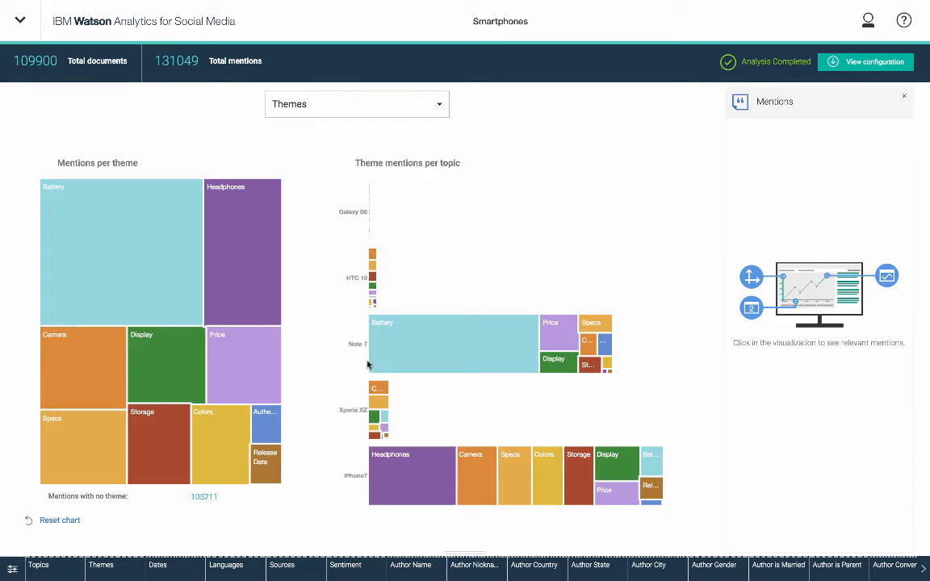
mouse_move(358, 347)
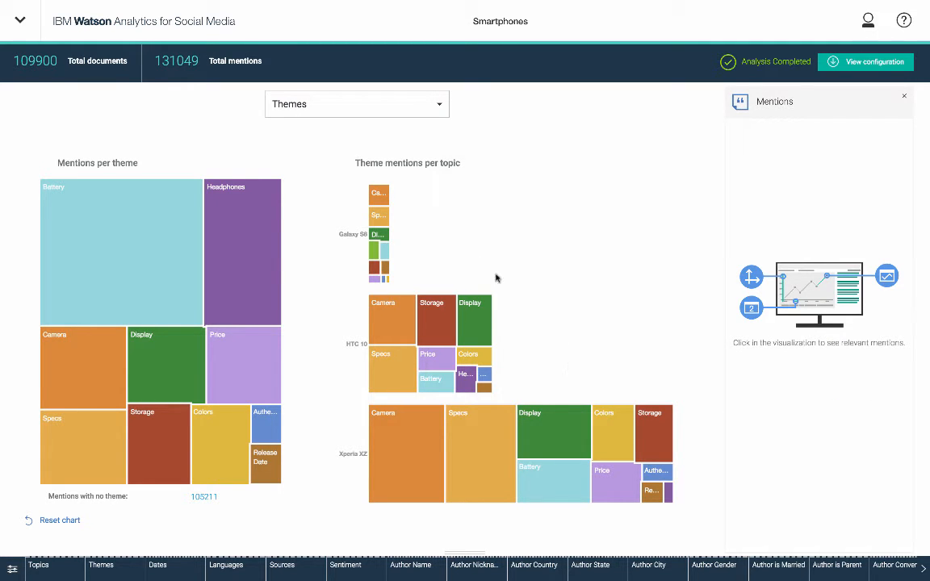
mouse_move(488, 283)
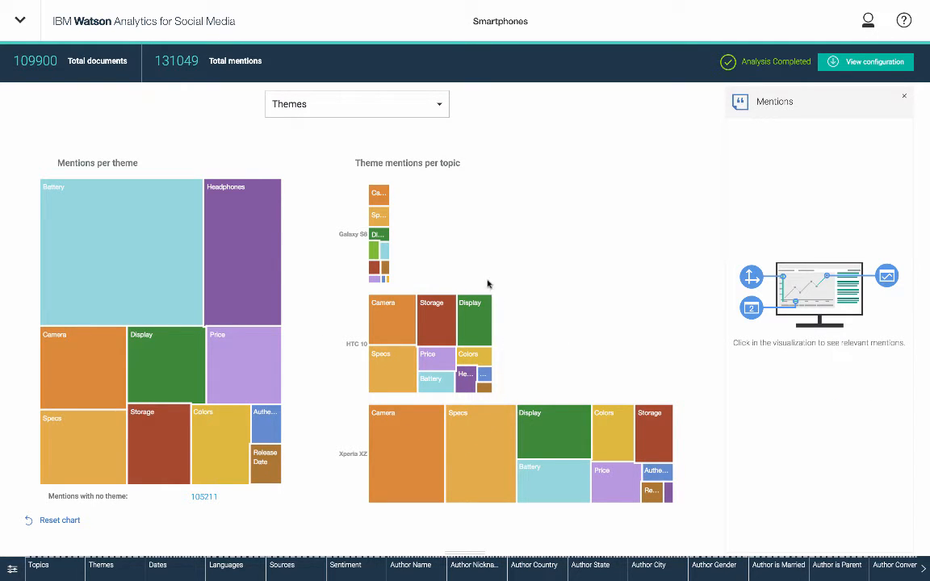
mouse_move(368, 381)
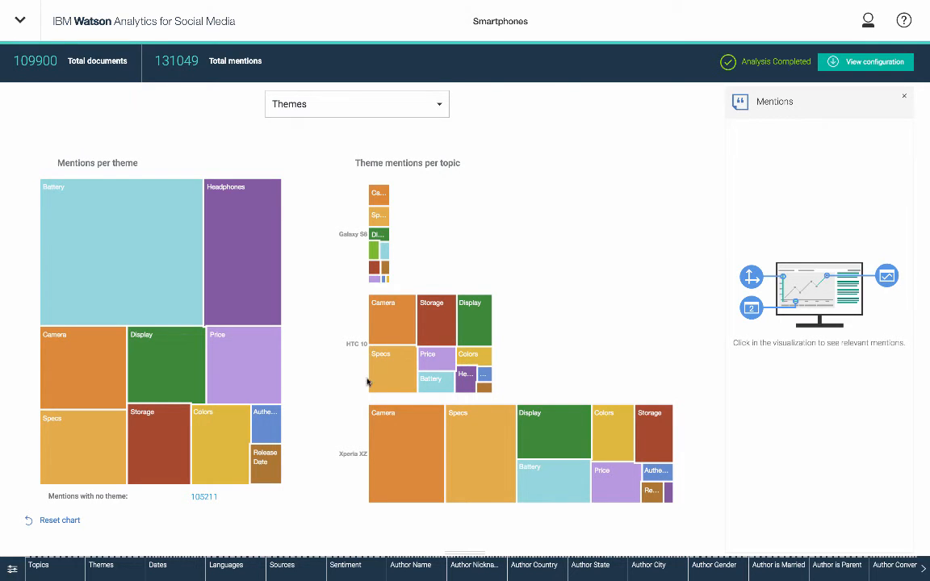
mouse_move(352, 393)
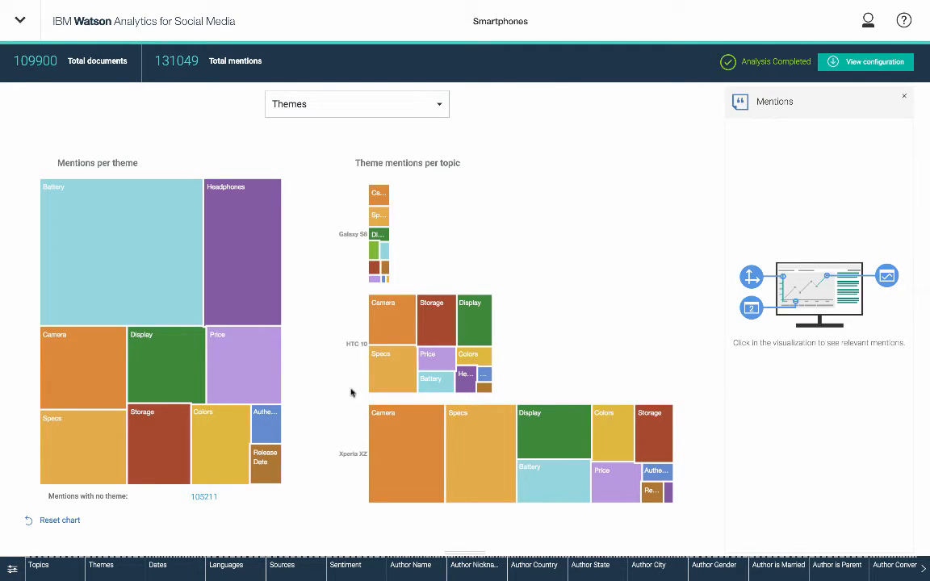
mouse_move(360, 465)
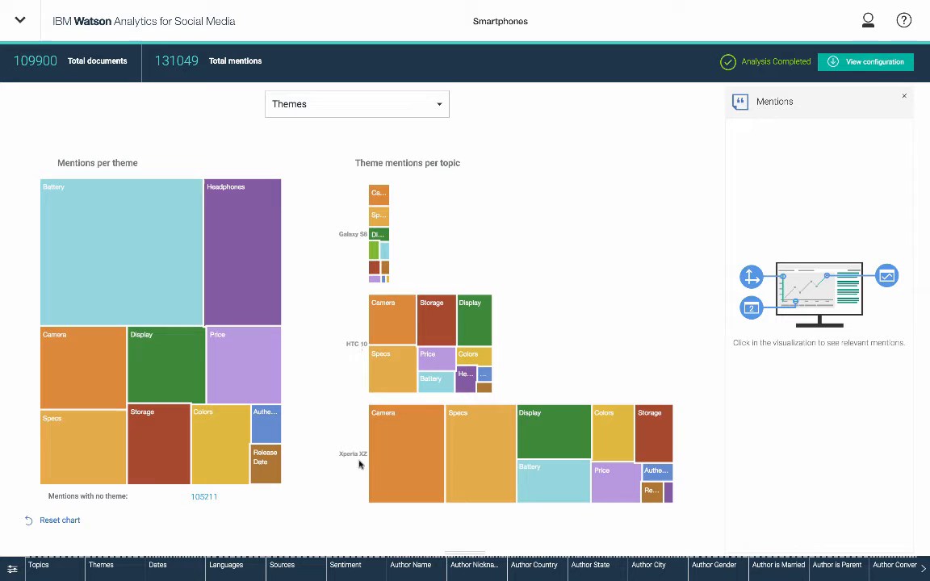
mouse_move(379, 471)
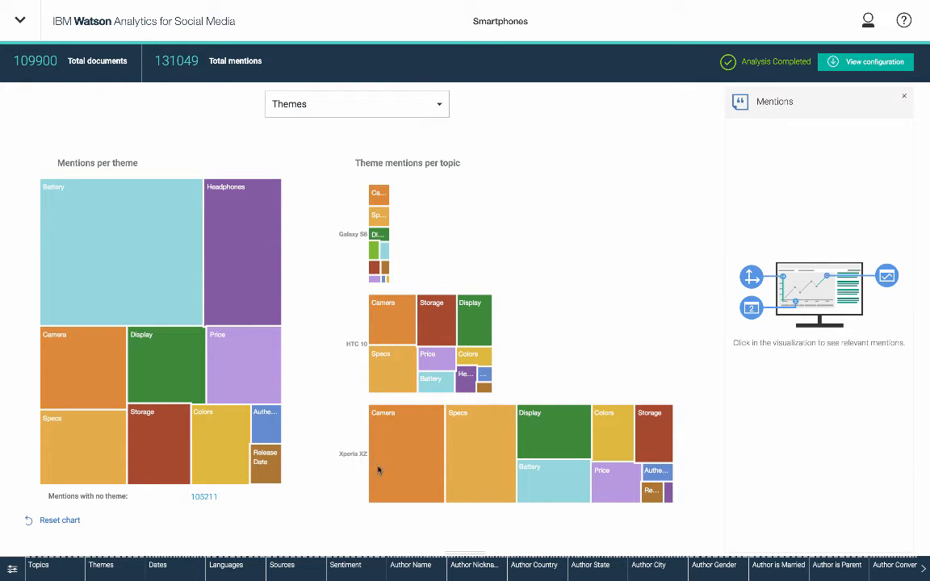
mouse_move(387, 335)
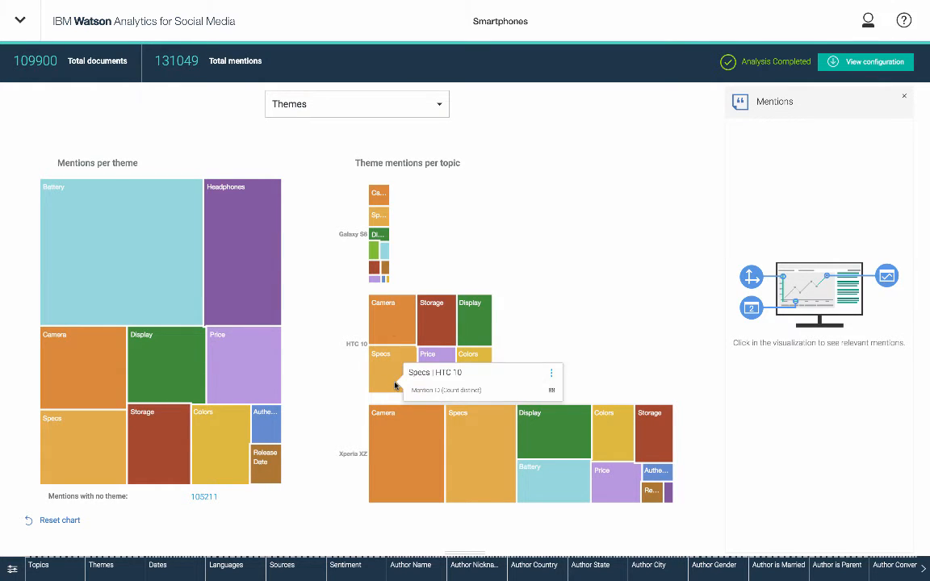
mouse_move(411, 400)
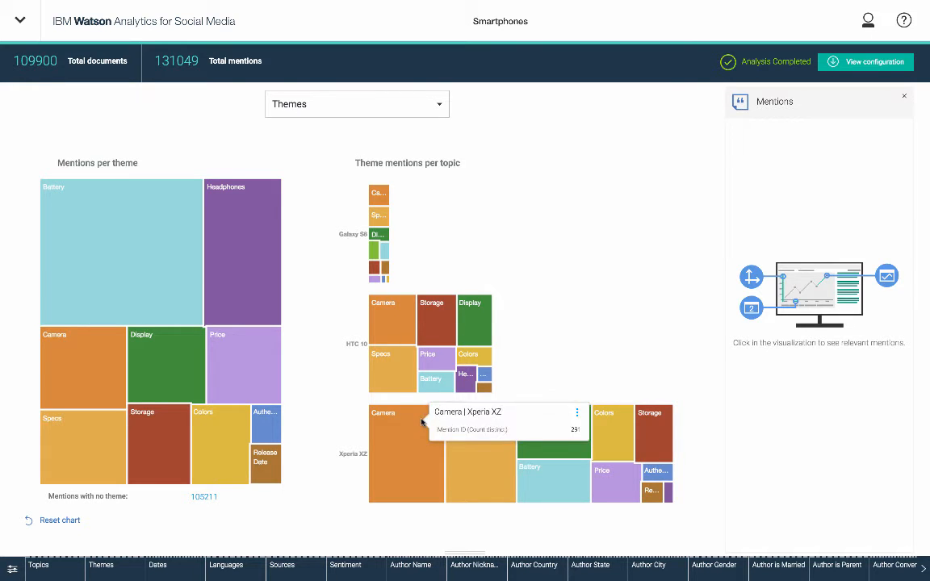
mouse_move(428, 321)
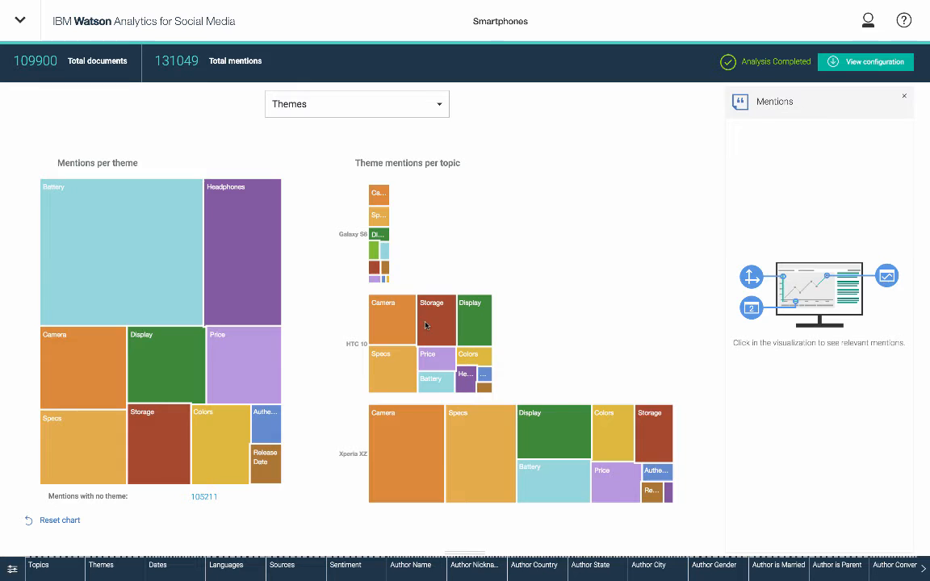
left_click(436, 319)
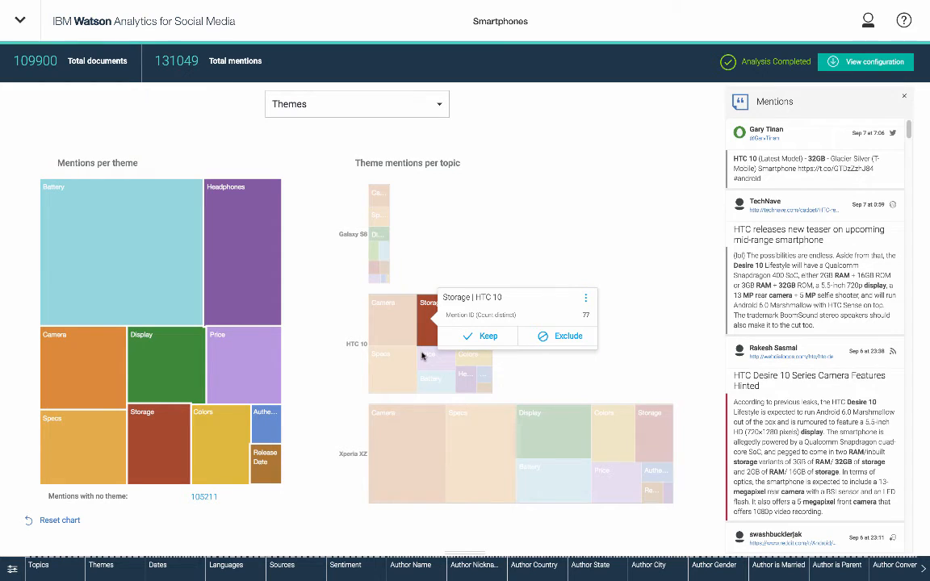
mouse_move(430, 337)
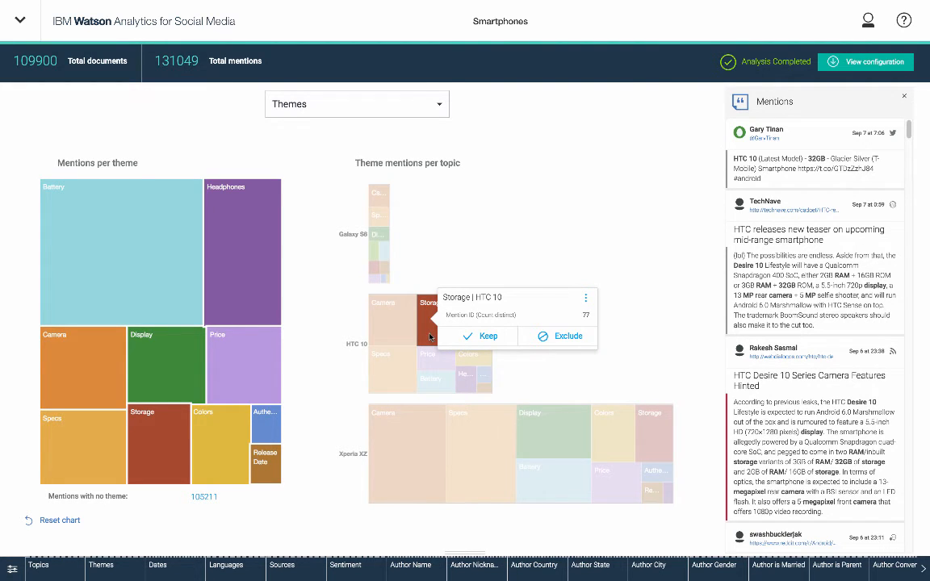
mouse_move(856, 205)
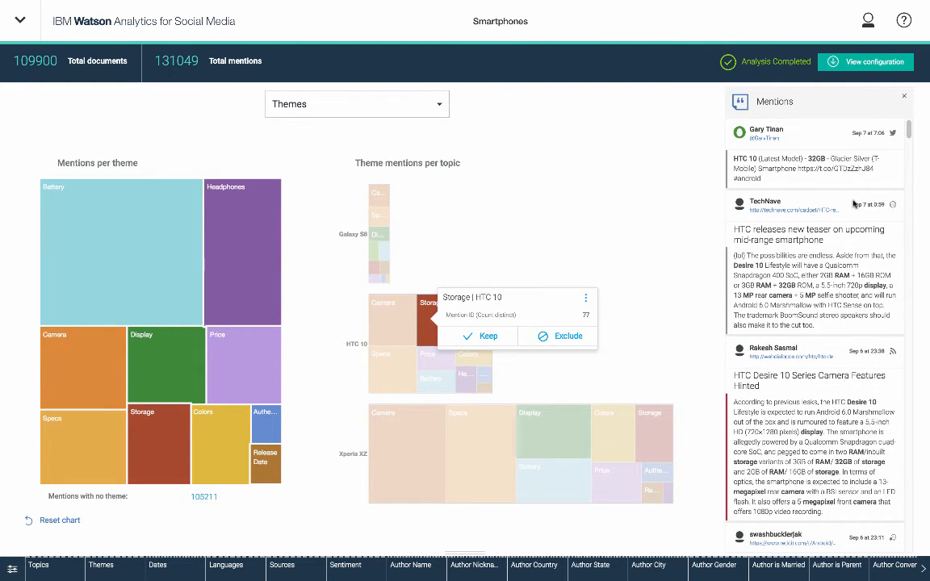
scroll("down", 3)
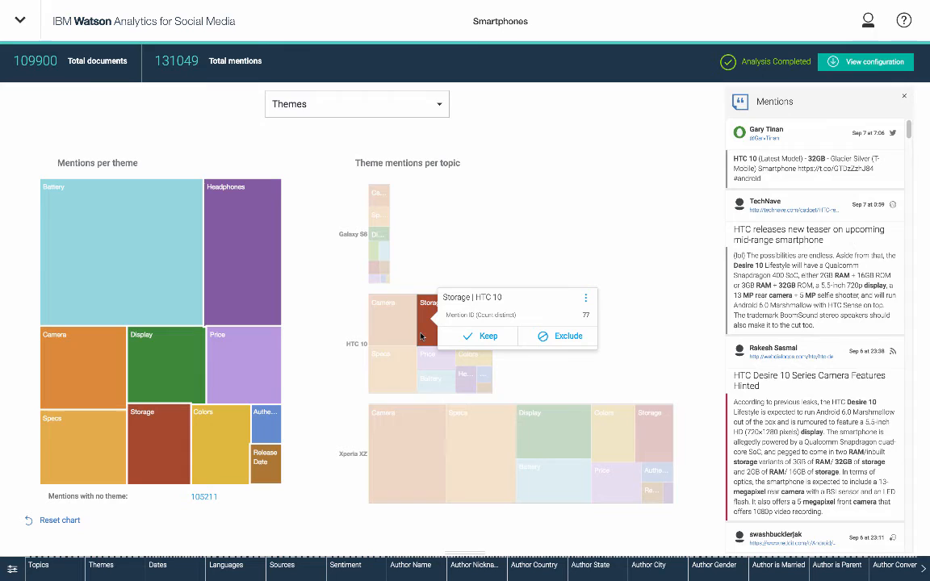
mouse_move(606, 369)
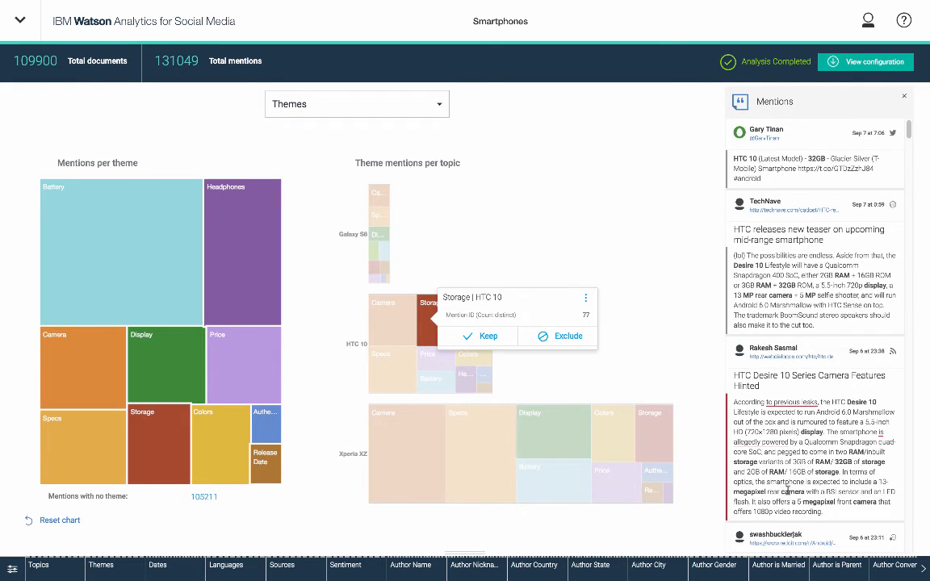
mouse_move(761, 421)
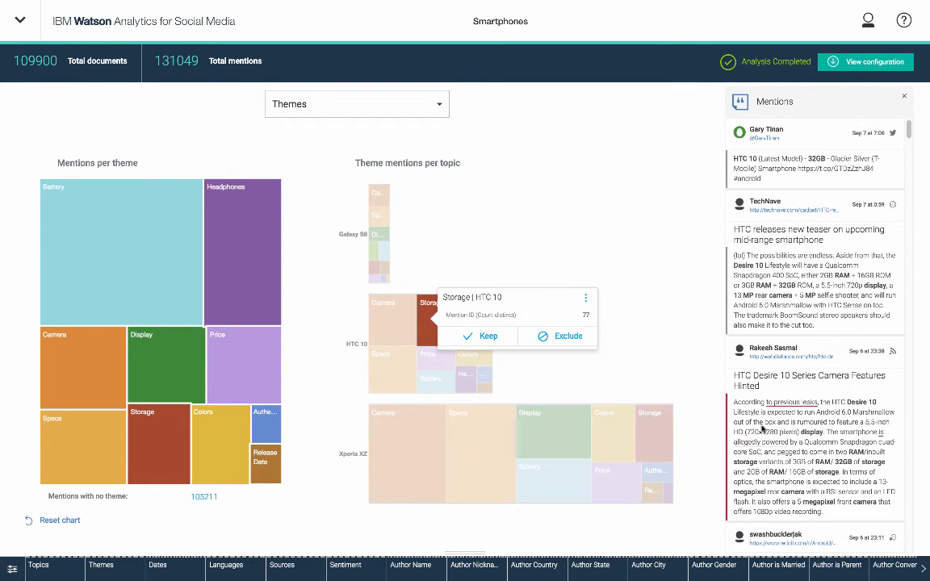
mouse_move(804, 449)
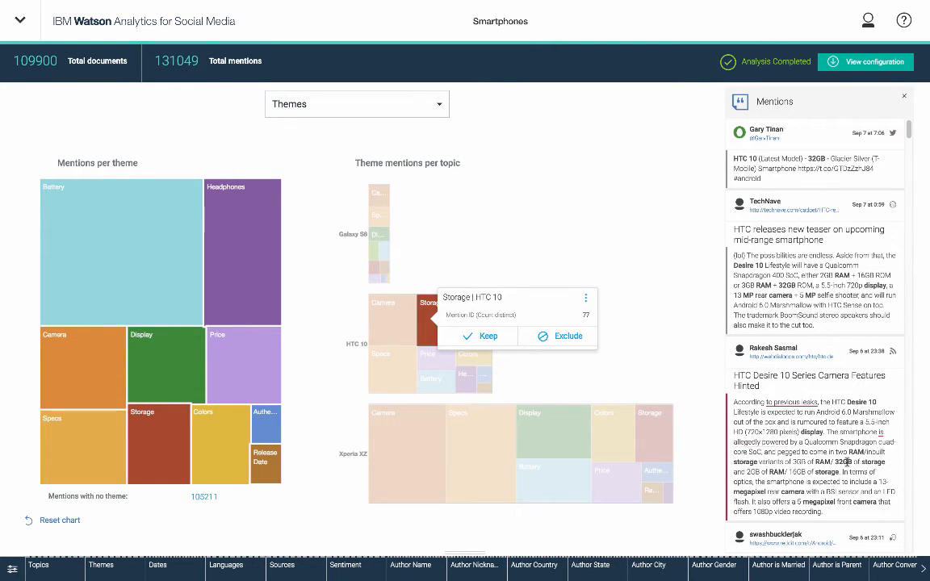
mouse_move(690, 377)
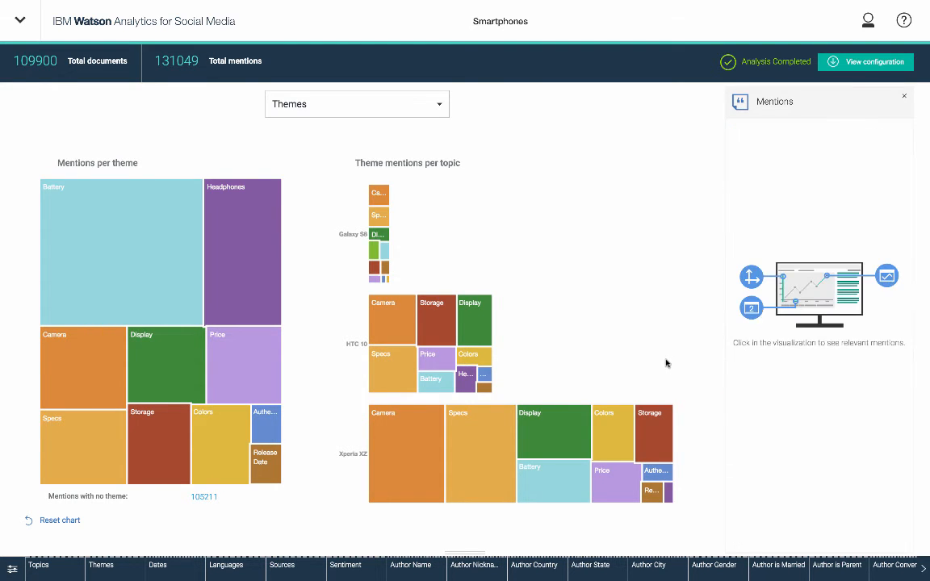
mouse_move(643, 361)
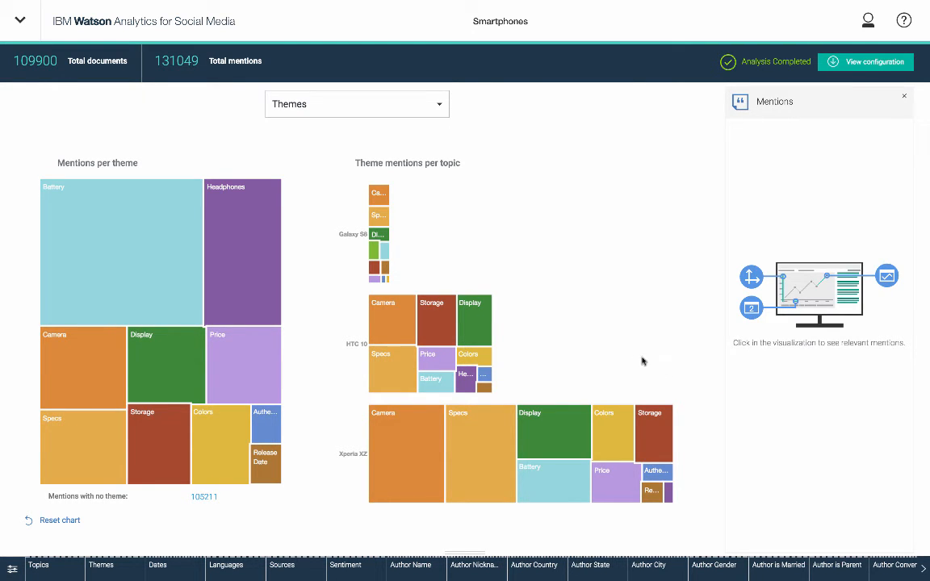
mouse_move(484, 321)
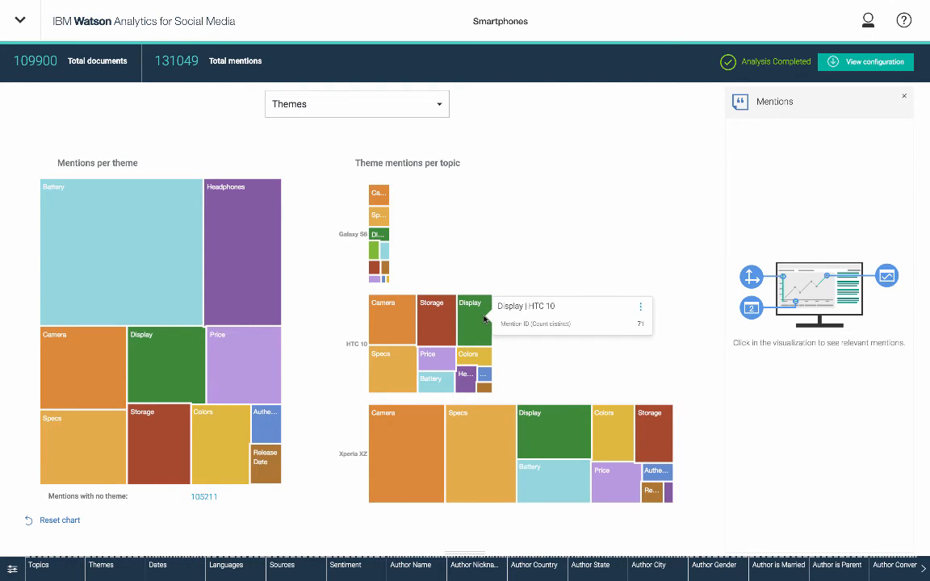
mouse_move(228, 567)
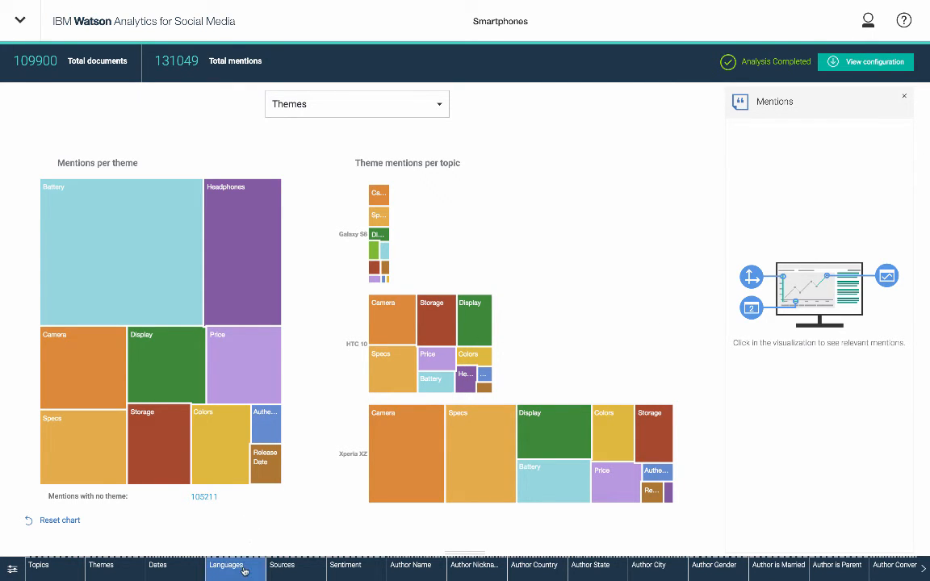
left_click(230, 566)
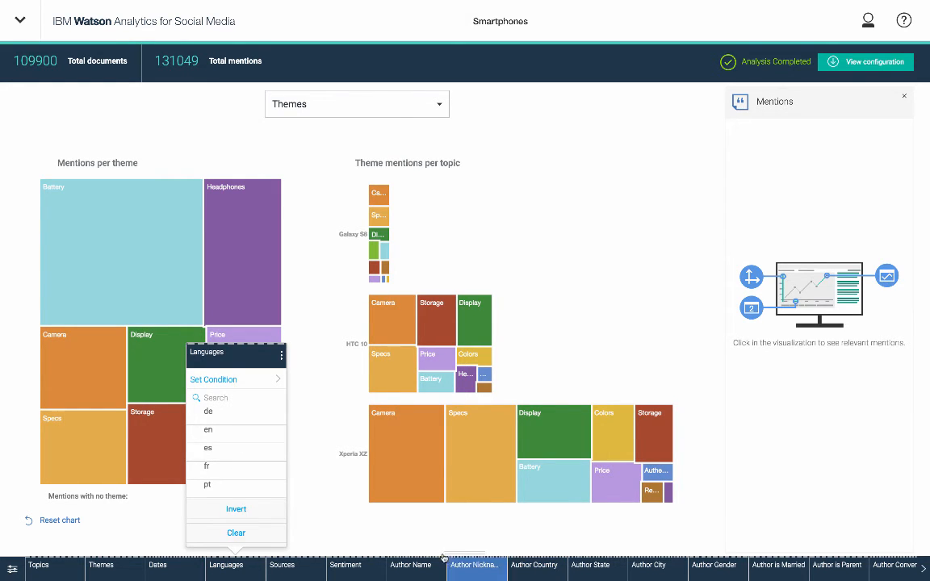
mouse_move(259, 441)
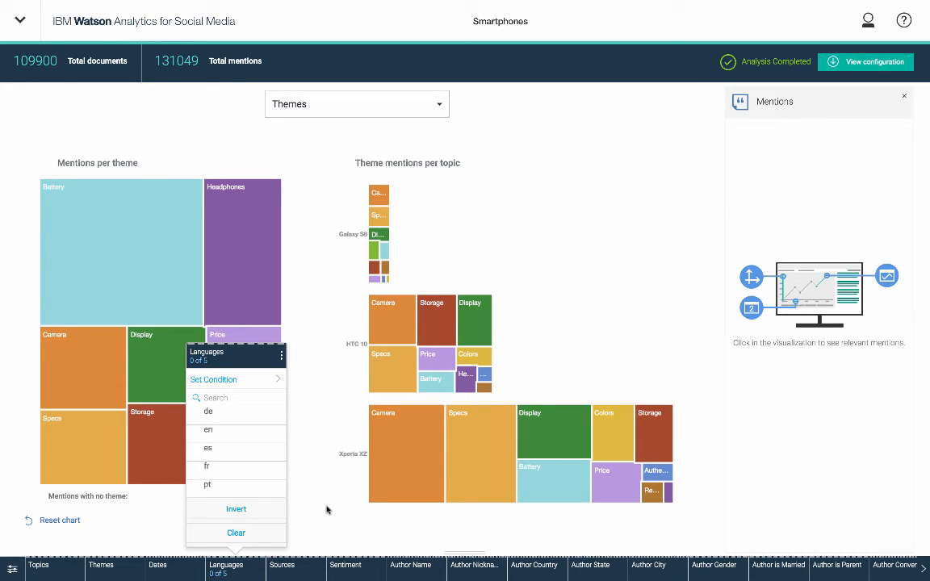
Step: Filter the Smartphones analysis to 'en' language, leaving 60211 documents and 74305 mentions
left_click(207, 431)
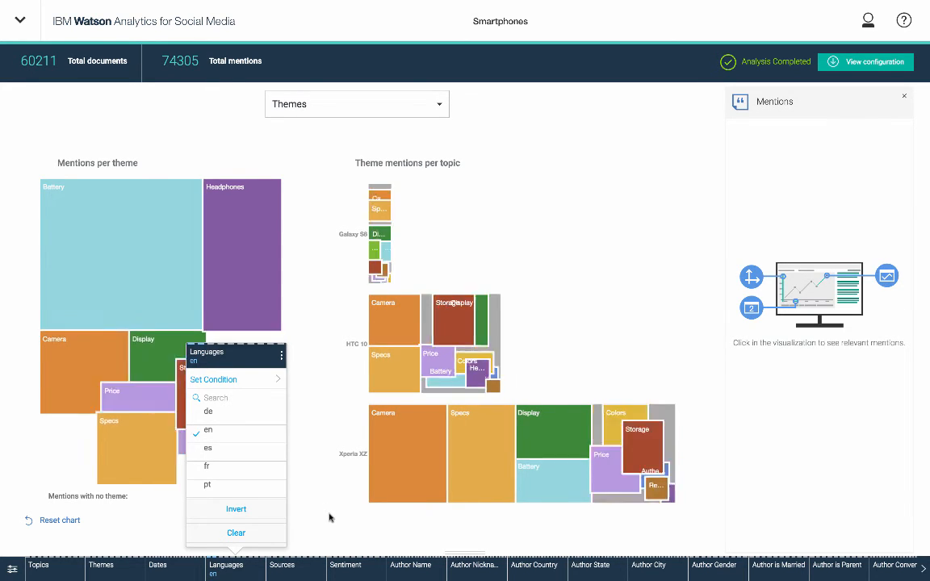
left_click(354, 566)
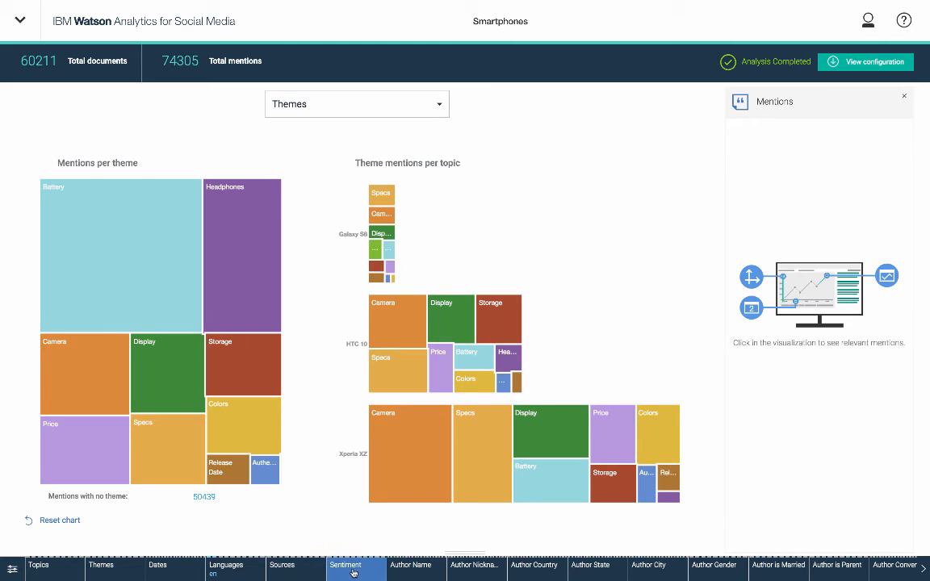
Step: Add a Positive sentiment filter, narrowing totals to 10987 documents and 13367 mentions
left_click(356, 565)
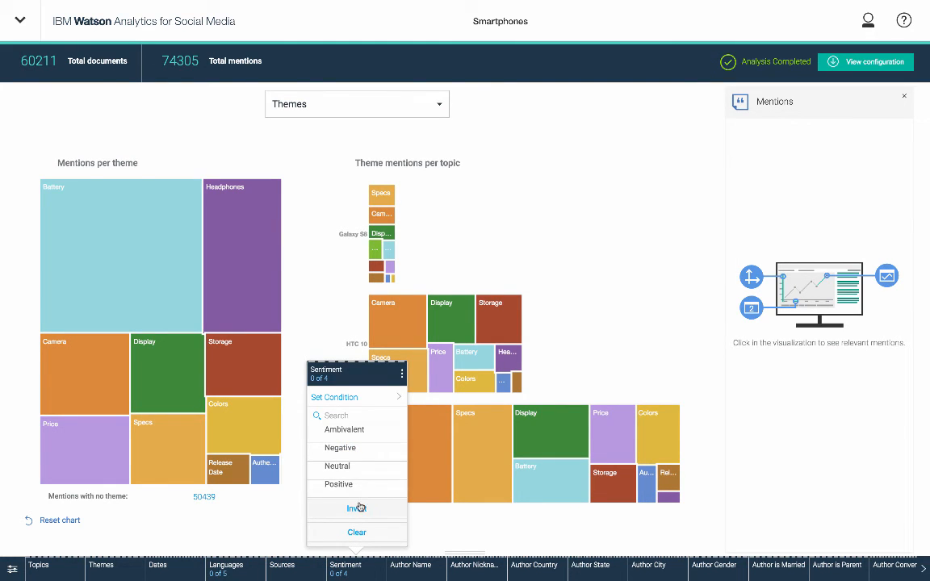
left_click(338, 484)
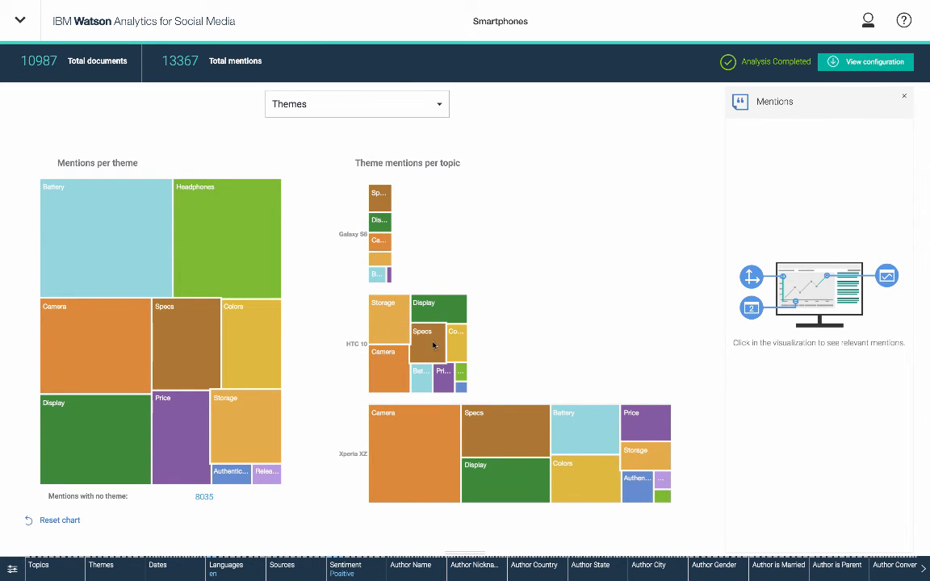
mouse_move(444, 453)
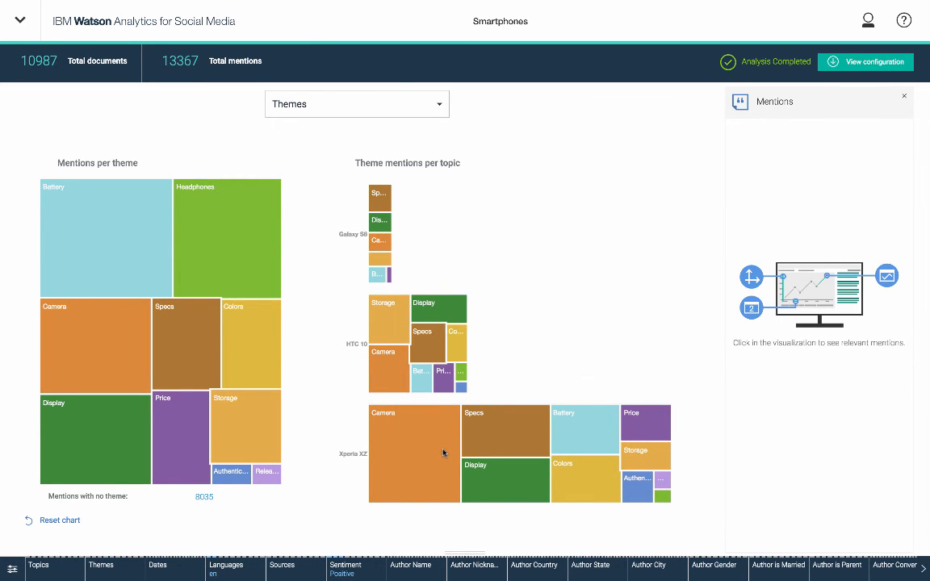
mouse_move(442, 454)
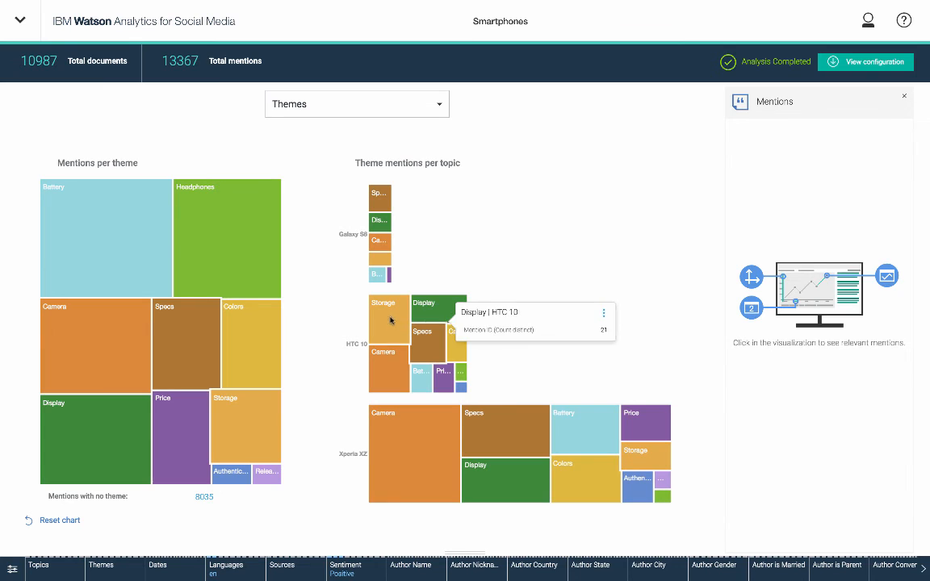
Step: Select the HTC 10 Storage treemap tile and browse its positive English posts in Mentions
left_click(385, 318)
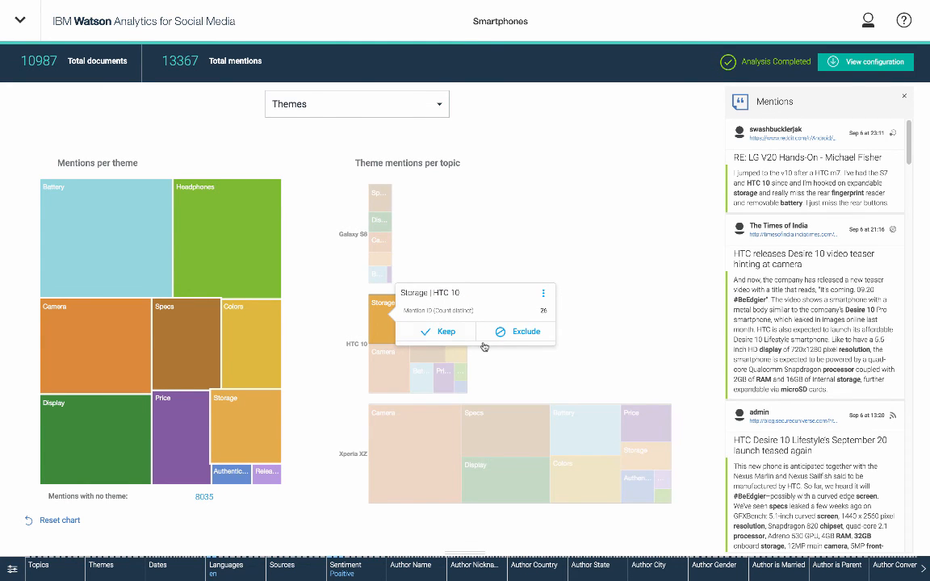
scroll("down", 3)
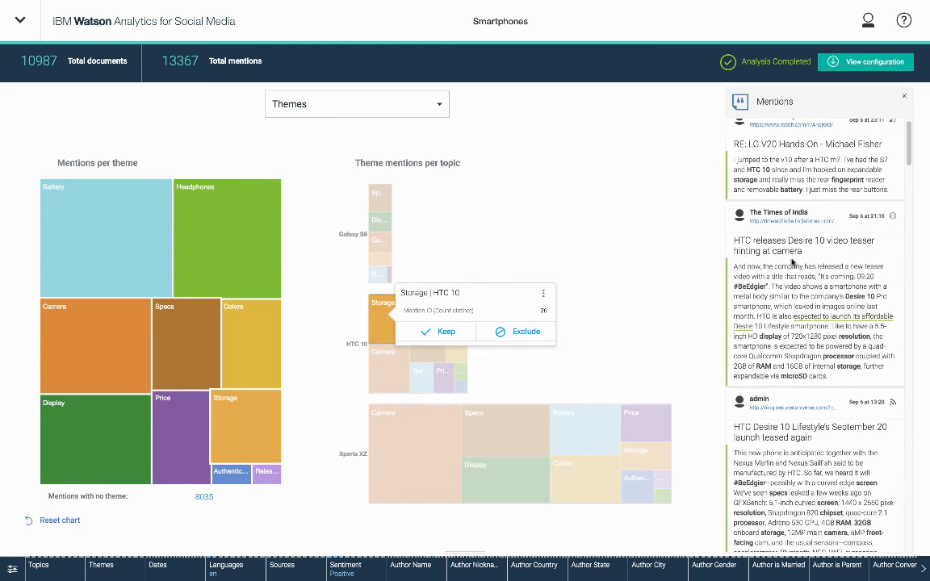
scroll("down", 3)
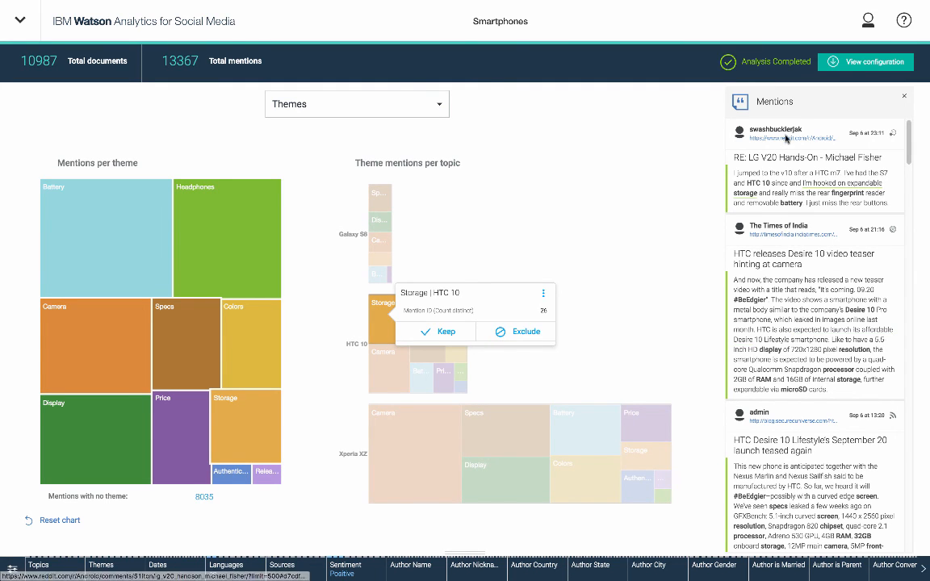
scroll("down", 3)
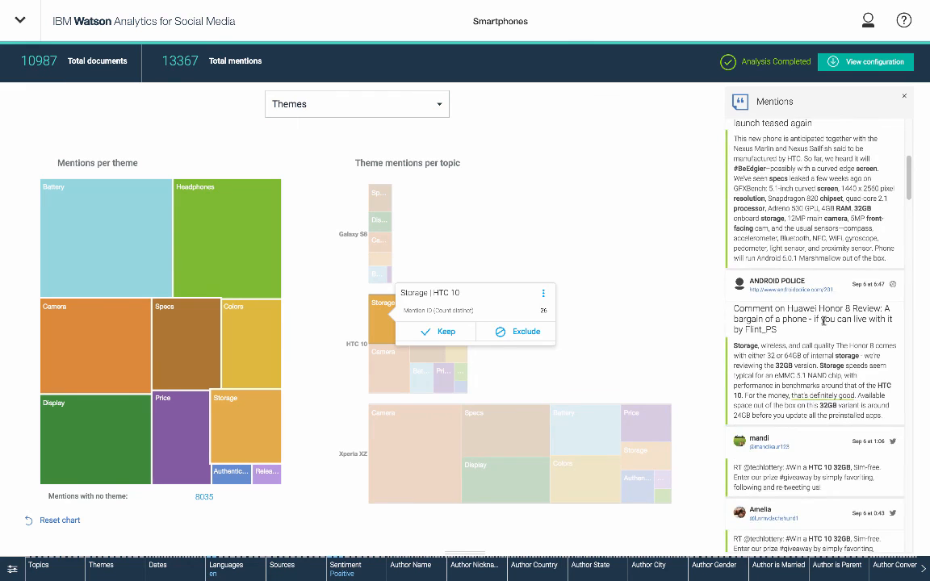
scroll("down", 3)
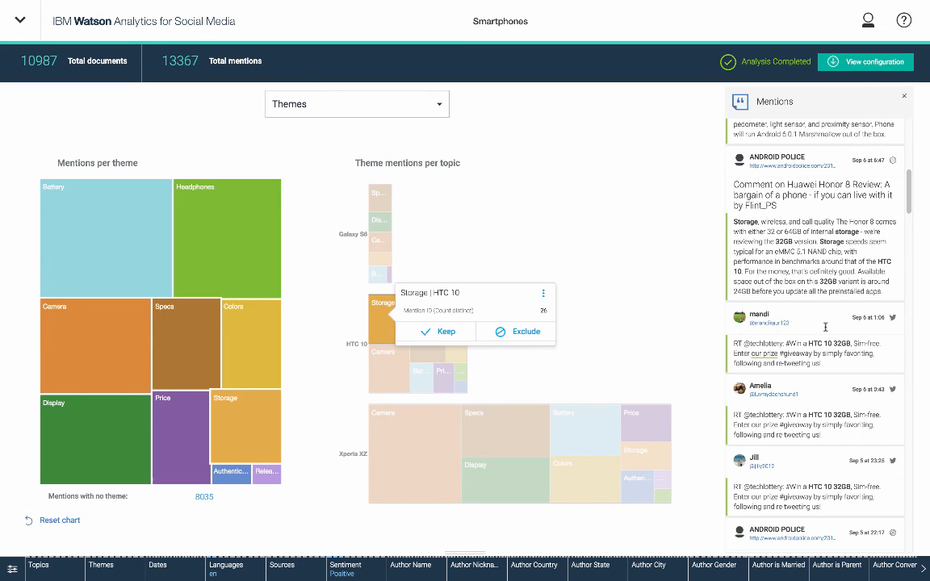
mouse_move(826, 332)
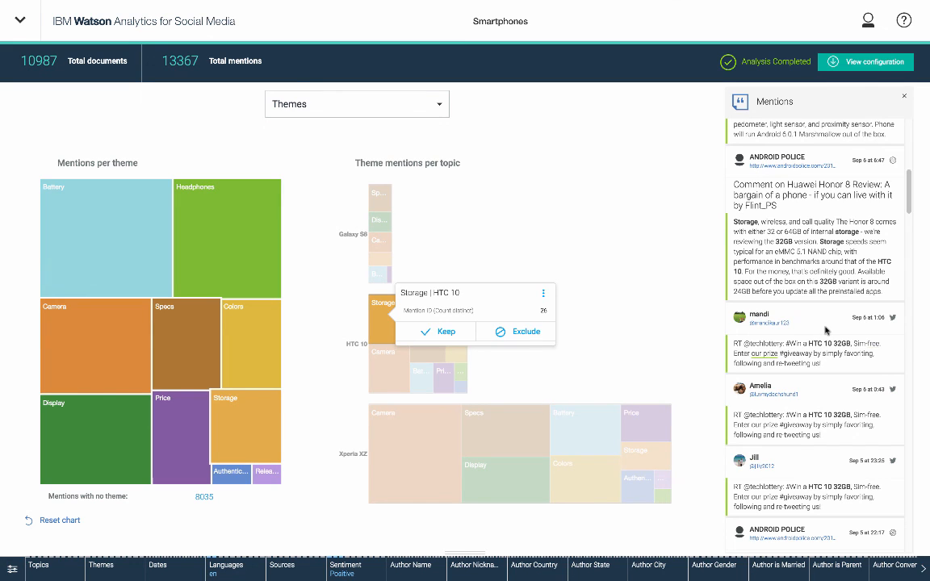